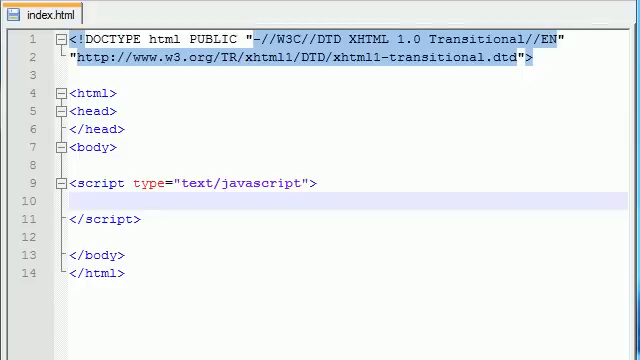
# - Write an empty function funky(){ } in the script block, removing the temporary 'pla' note
pyautogui.click(72, 202)
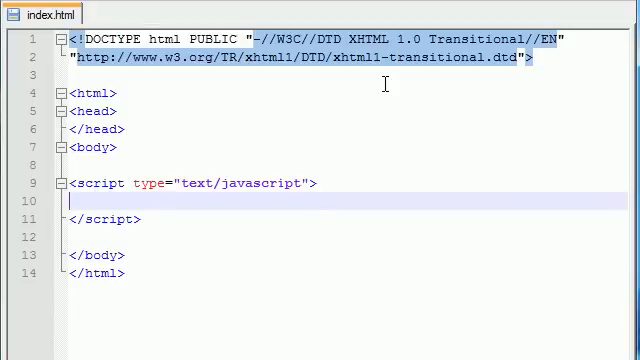
pyautogui.press('Enter')
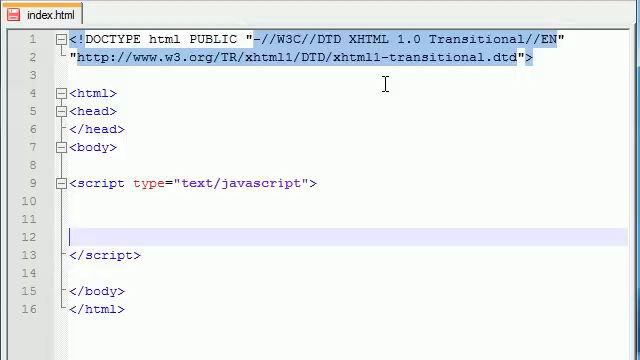
pyautogui.write('fun')
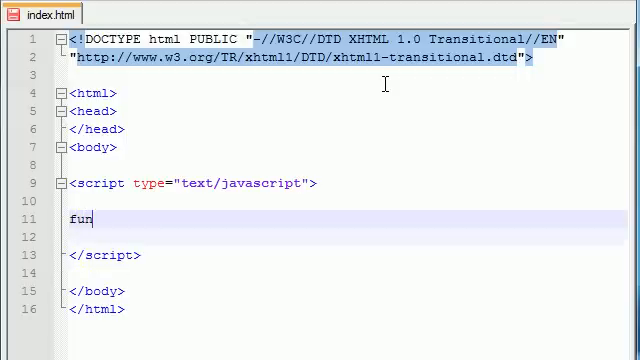
pyautogui.write('ction')
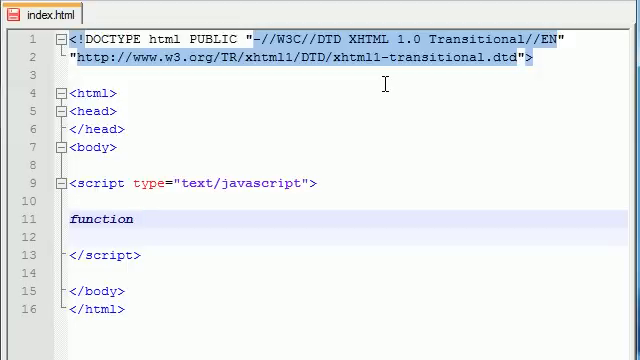
pyautogui.write('fu')
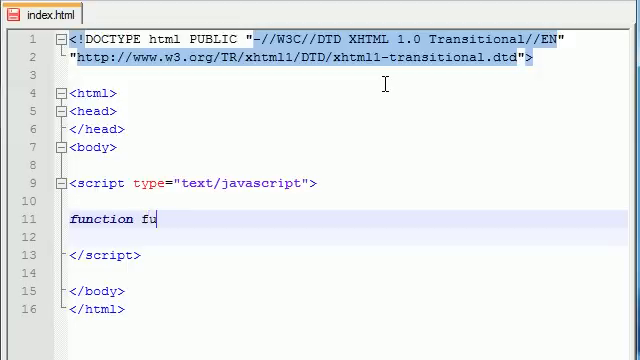
pyautogui.write('nky')
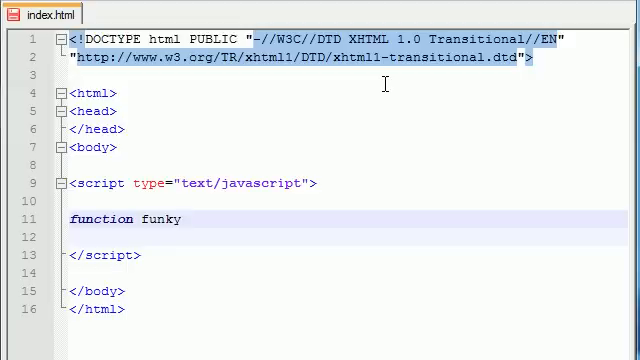
pyautogui.write('()')
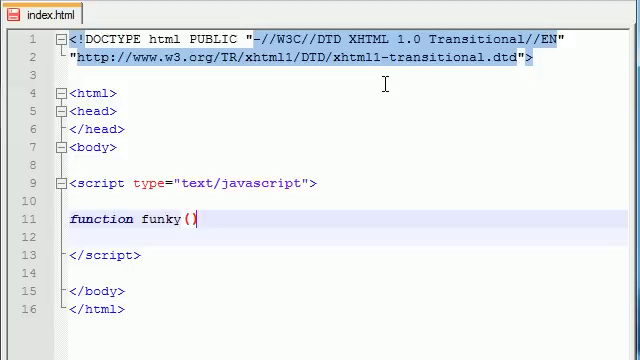
pyautogui.write('{')
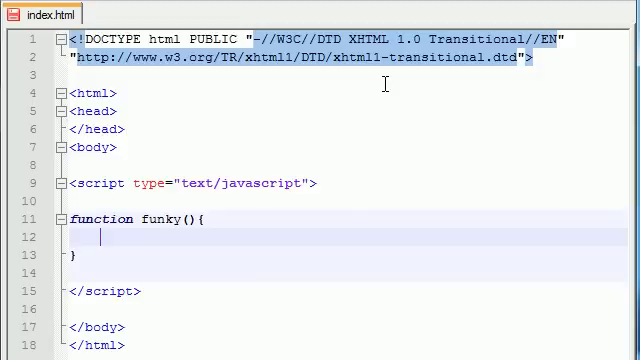
pyautogui.write('play the video now')
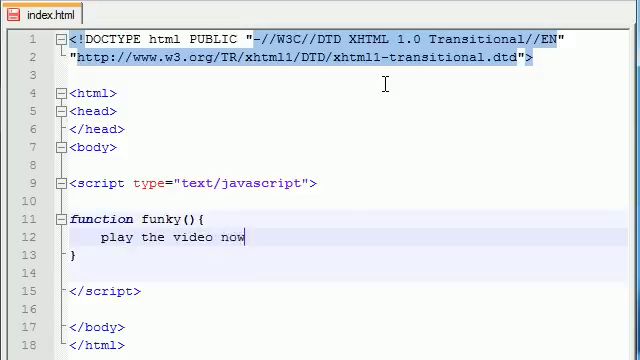
pyautogui.press('BackSpace')
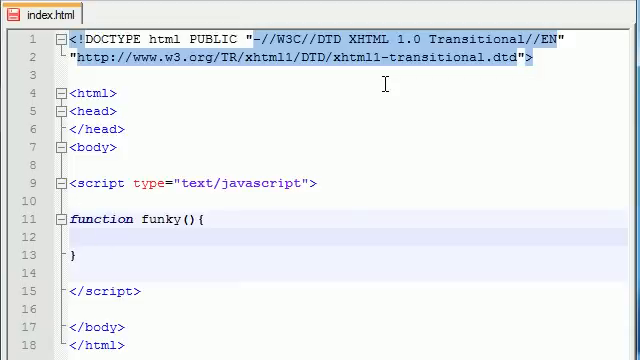
# - Give funky a body of alert("Ouch!!!!");
pyautogui.write('alert')
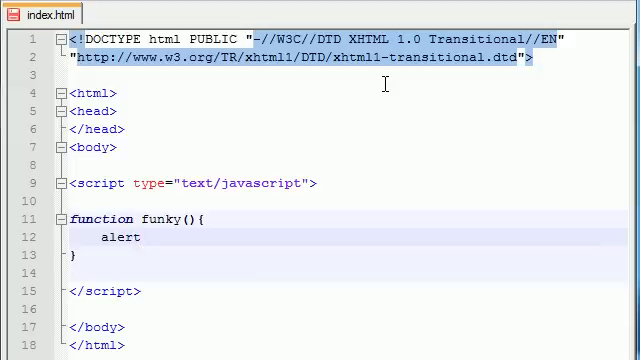
pyautogui.write('();')
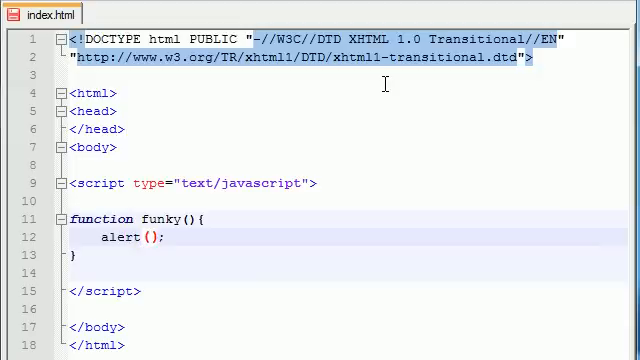
pyautogui.write('""')
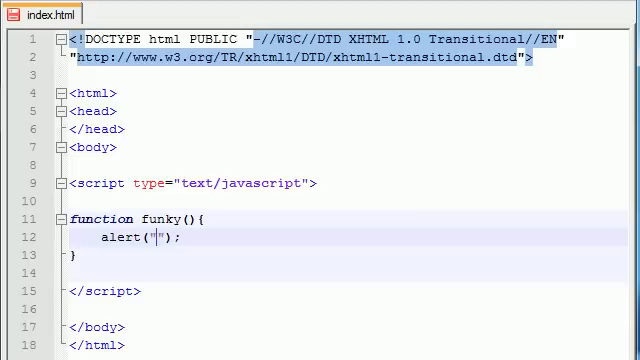
pyautogui.write('O')
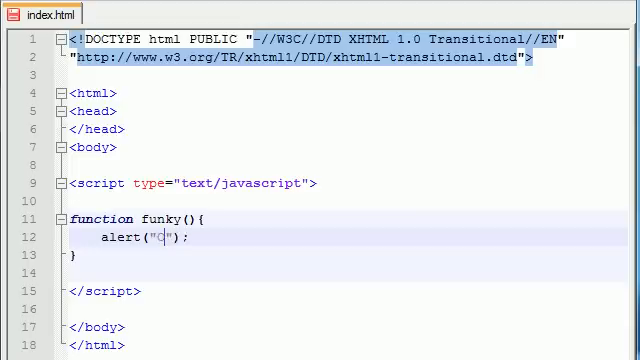
pyautogui.write('uch!!!!')
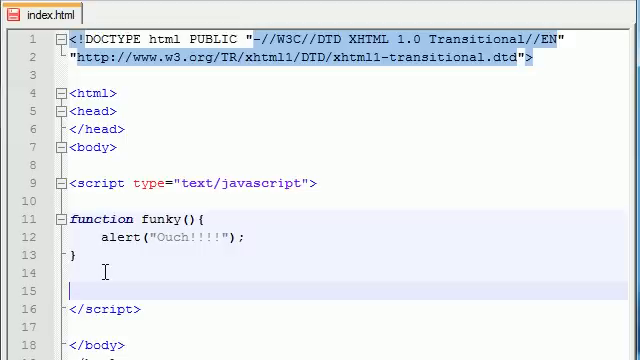
# - Add the call funky(); on the line below the function's closing brace
pyautogui.write('fun')
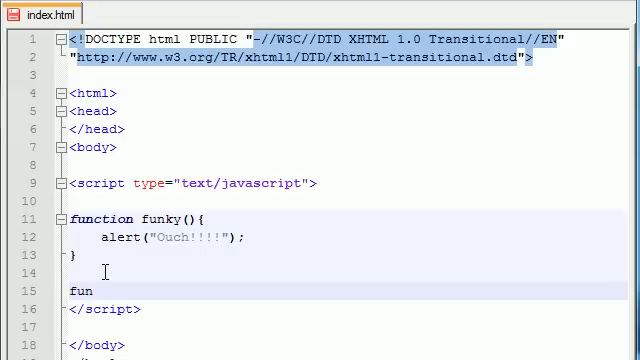
pyautogui.write('ky')
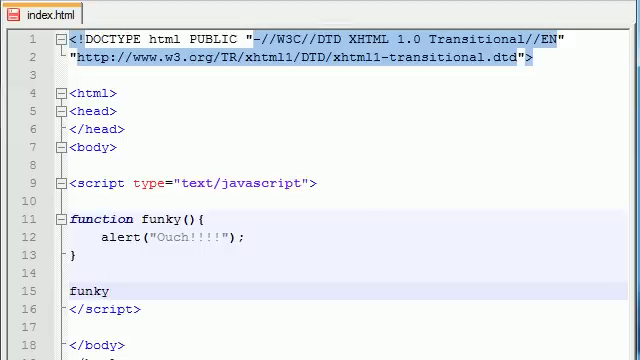
pyautogui.write('()')
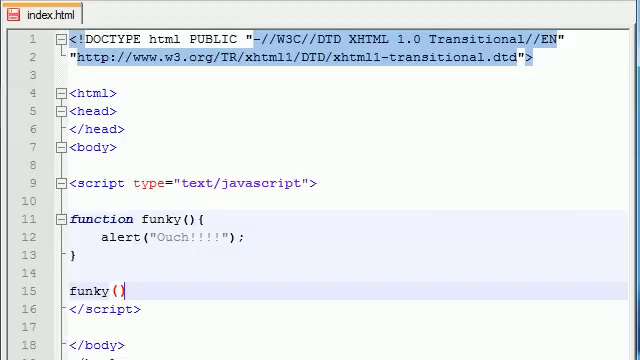
pyautogui.write(';')
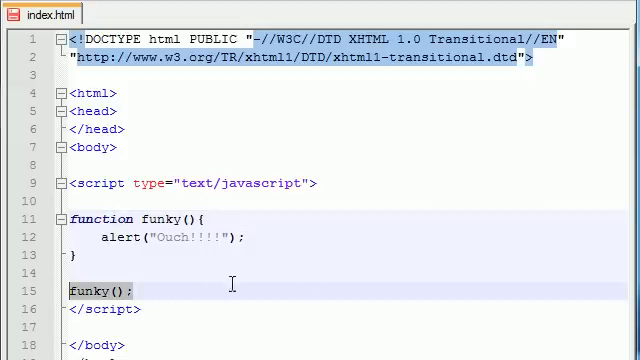
pyautogui.moveTo(374, 272)
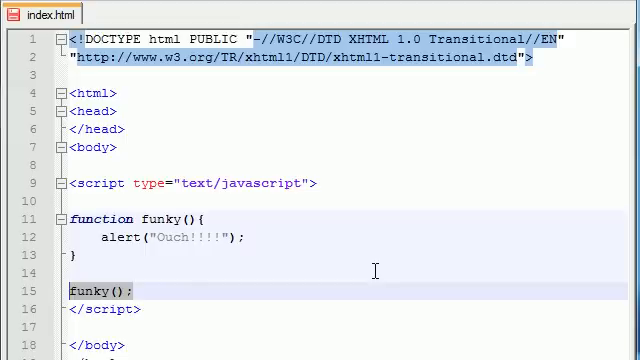
pyautogui.moveTo(148, 290)
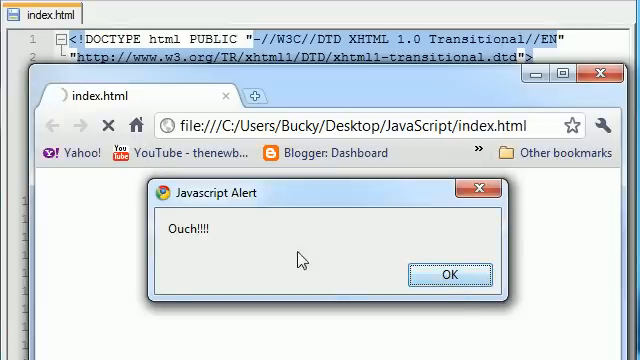
# - Acknowledge the Ouch!!!! alert with OK and close the Chrome window
pyautogui.click(448, 274)
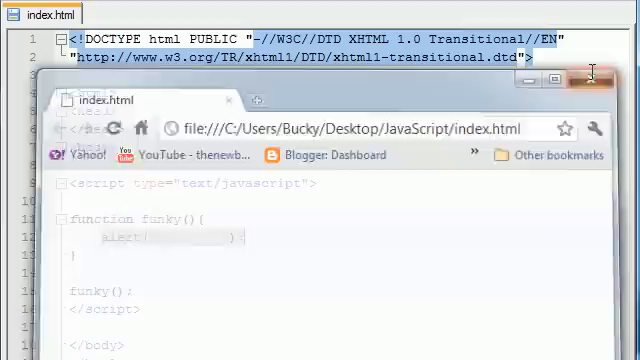
pyautogui.click(592, 76)
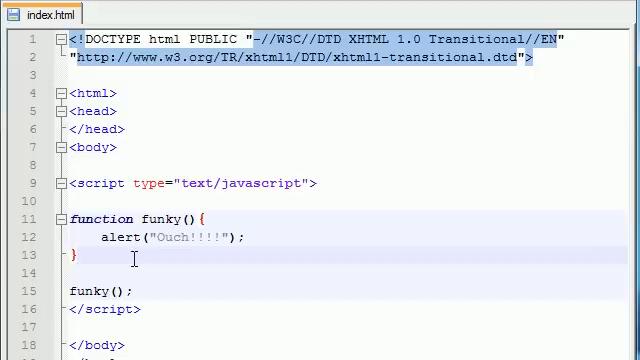
# - Add a <form></form> element below the script block in index.html
pyautogui.click(130, 290)
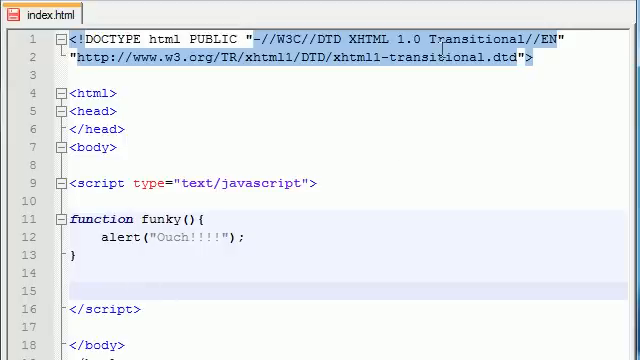
pyautogui.write('<fo>')
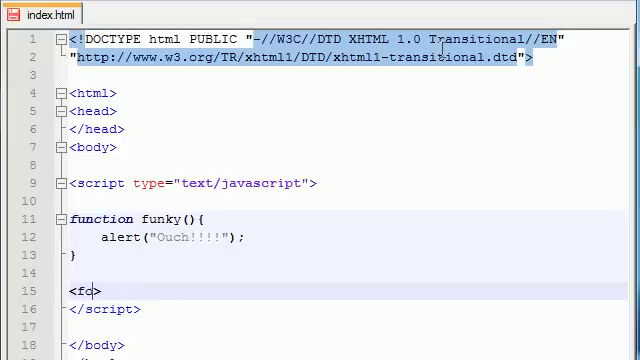
pyautogui.write('rm>')
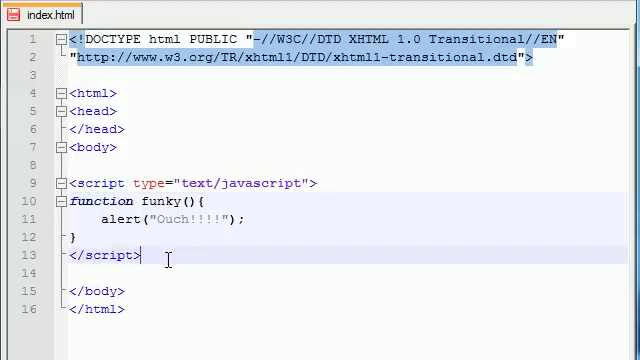
pyautogui.write('<>')
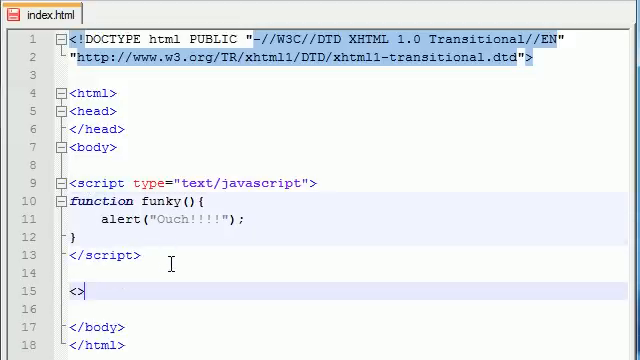
pyautogui.write('form')
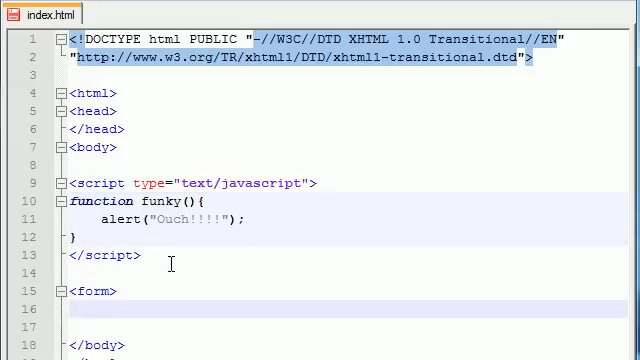
pyautogui.write('</form>')
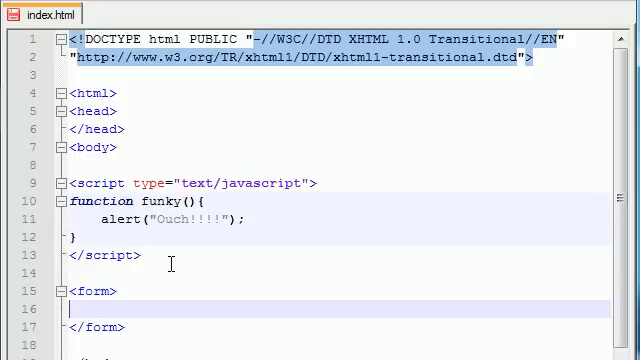
# - Inside the form add <input type="button" value="touch me" onclick="funky()">
pyautogui.write('<>')
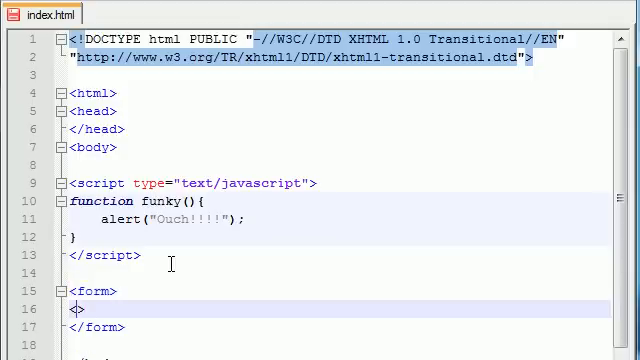
pyautogui.write('input')
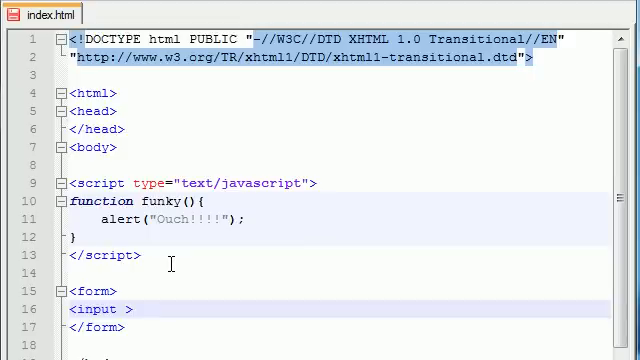
pyautogui.moveTo(272, 40)
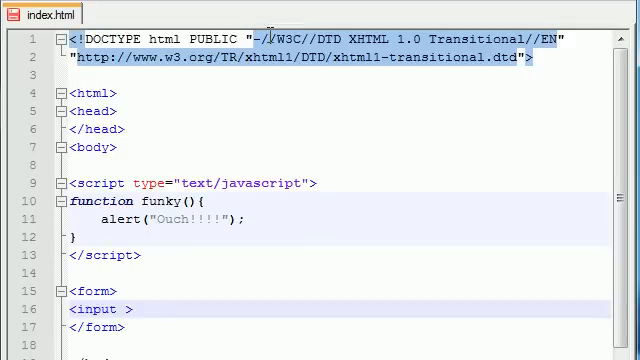
pyautogui.write('type=""')
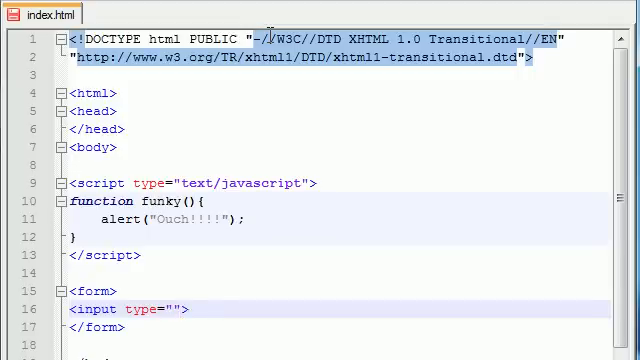
pyautogui.write('button')
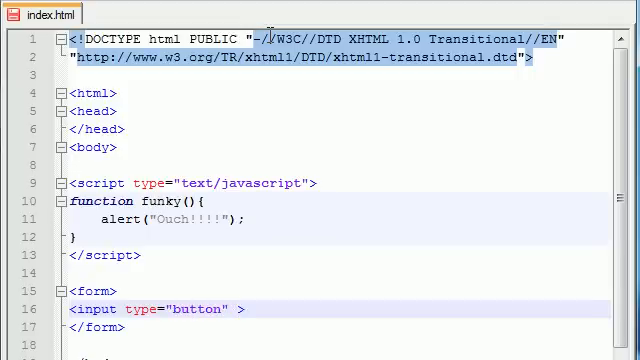
pyautogui.write('value')
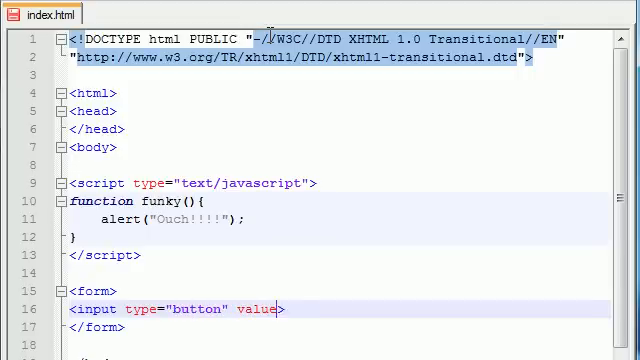
pyautogui.write('touch me"')
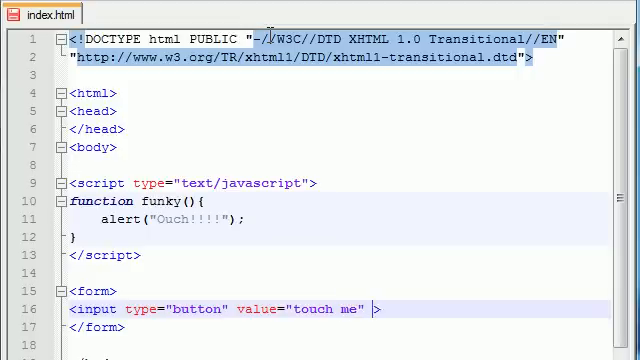
pyautogui.write('onclick="')
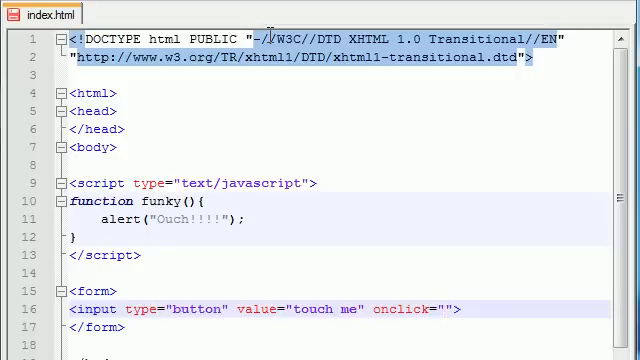
pyautogui.write('funky')
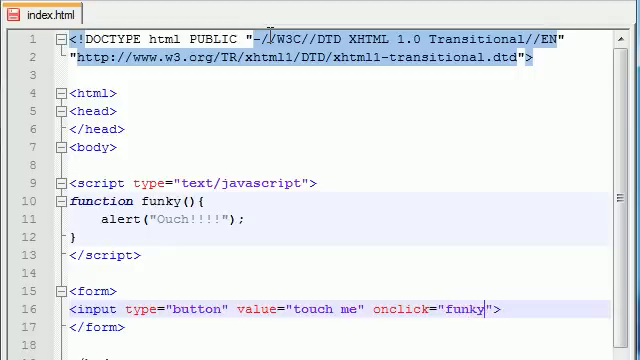
pyautogui.write('()')
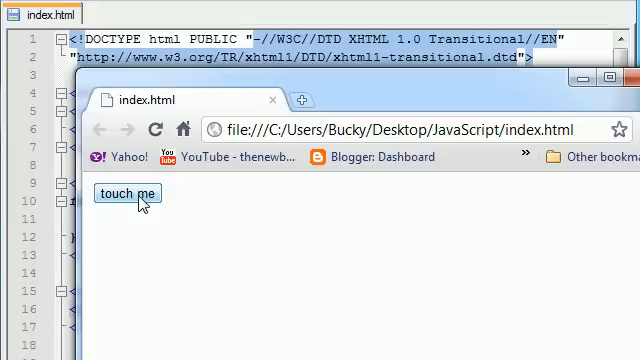
pyautogui.moveTo(164, 200)
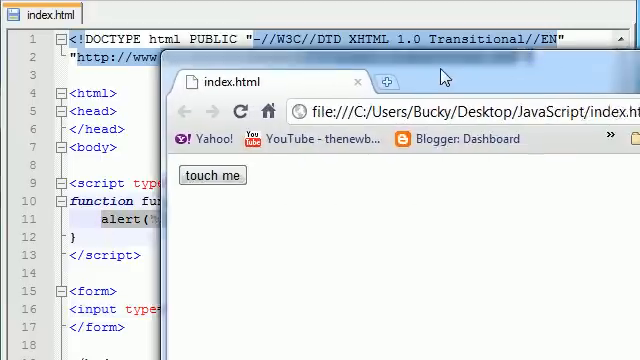
# - Trigger funky() with the touch me button and acknowledge the Ouch!!!! alert
pyautogui.click(212, 176)
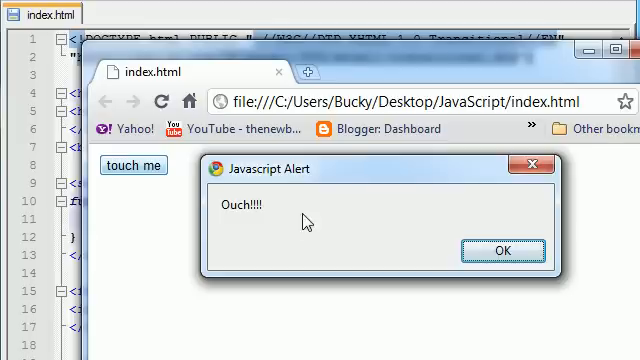
pyautogui.click(496, 248)
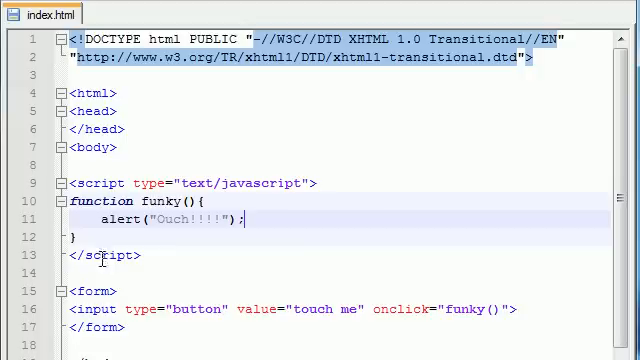
pyautogui.moveTo(116, 182)
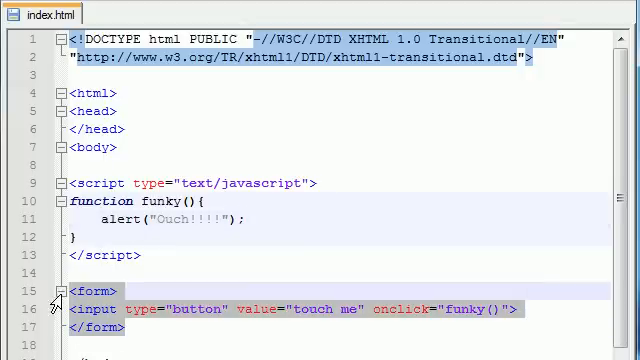
pyautogui.click(120, 328)
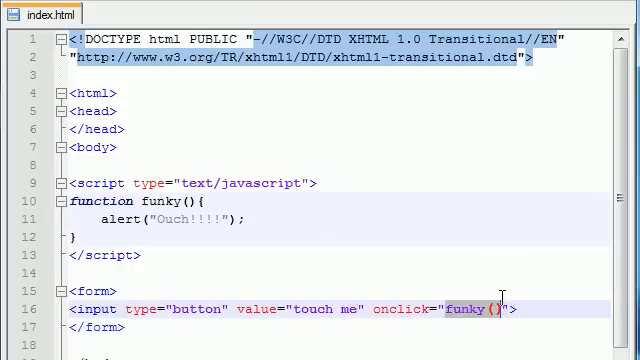
pyautogui.moveTo(412, 290)
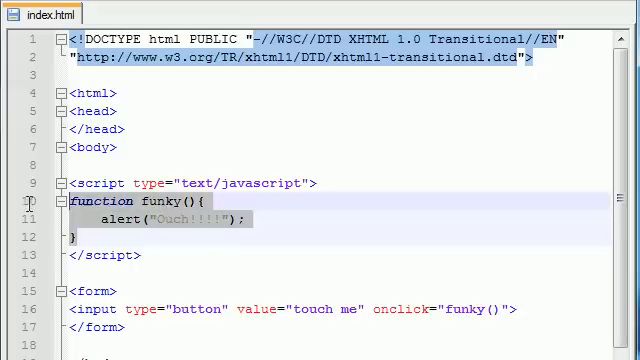
pyautogui.doubleClick(110, 200)
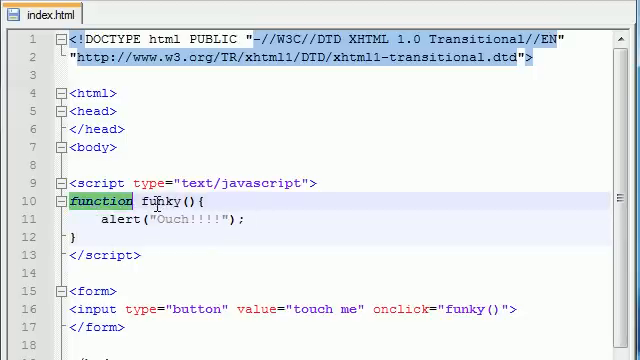